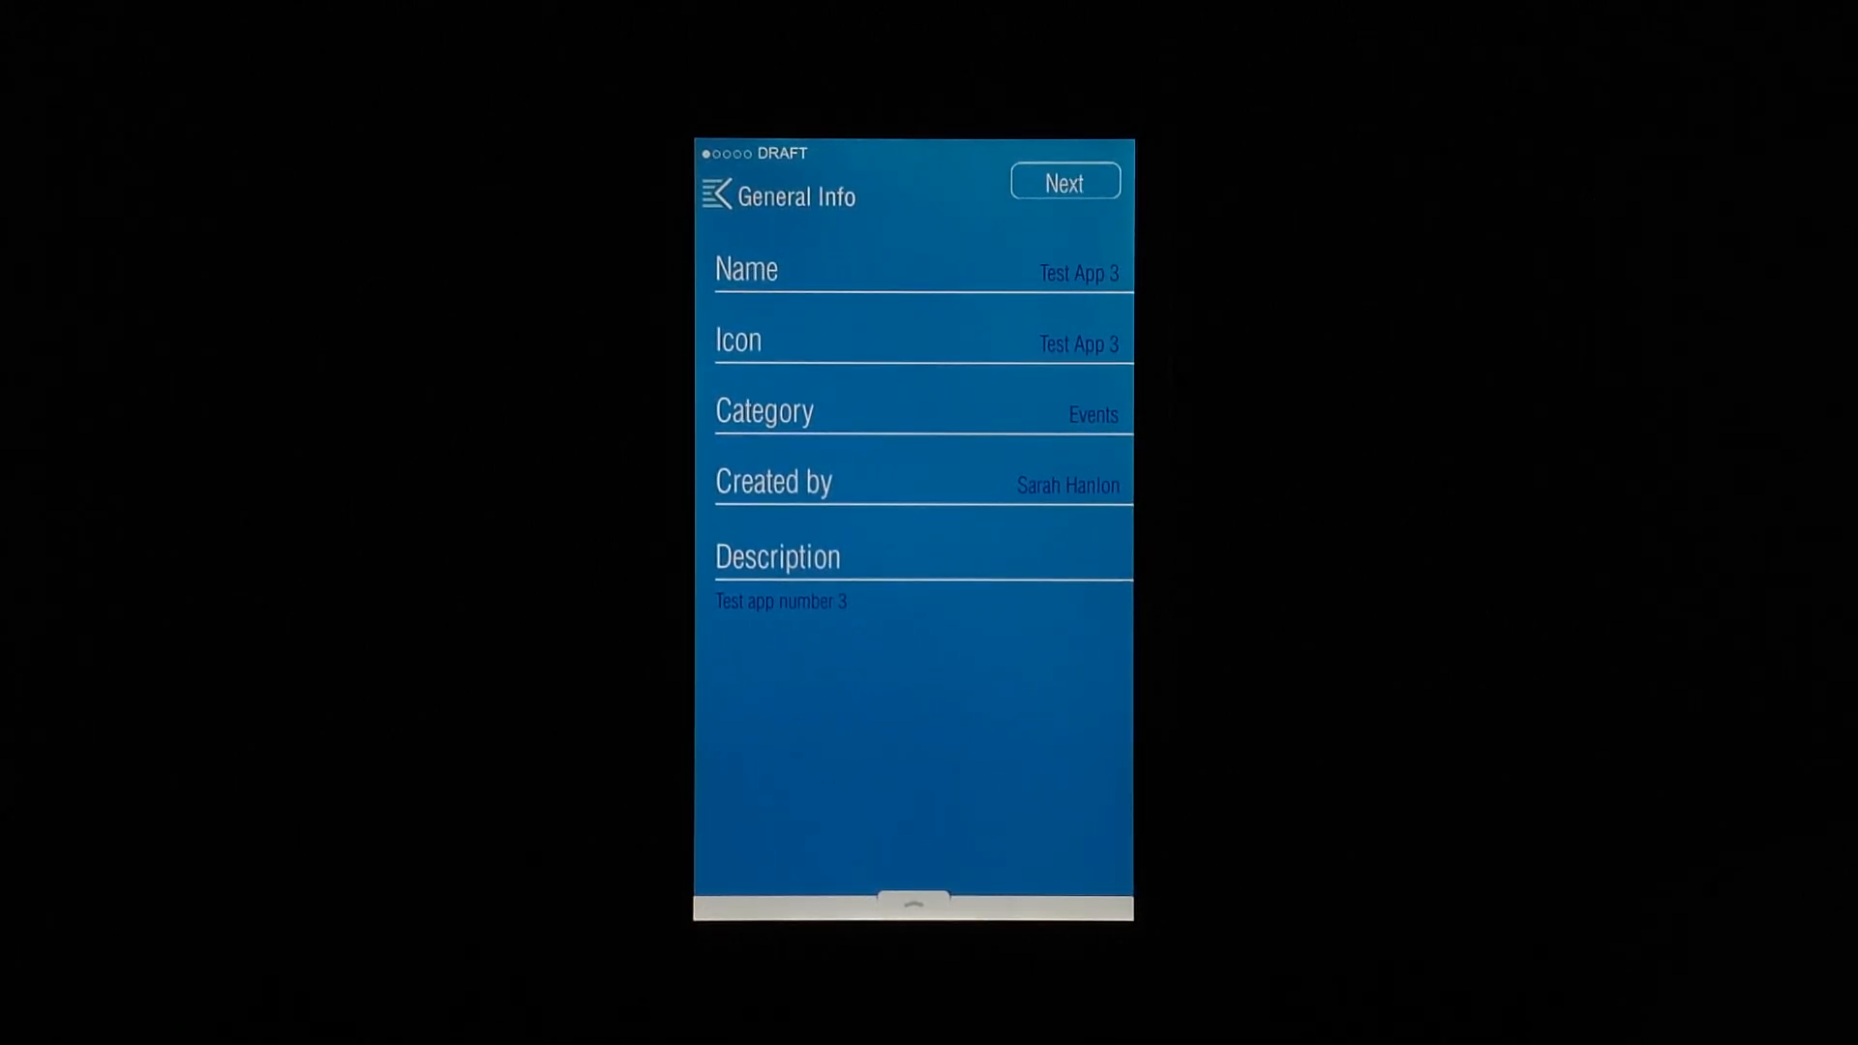
# - Advance from General Info for Test App 3, triggering the permanent-name confirmation alert
pyautogui.click(1063, 182)
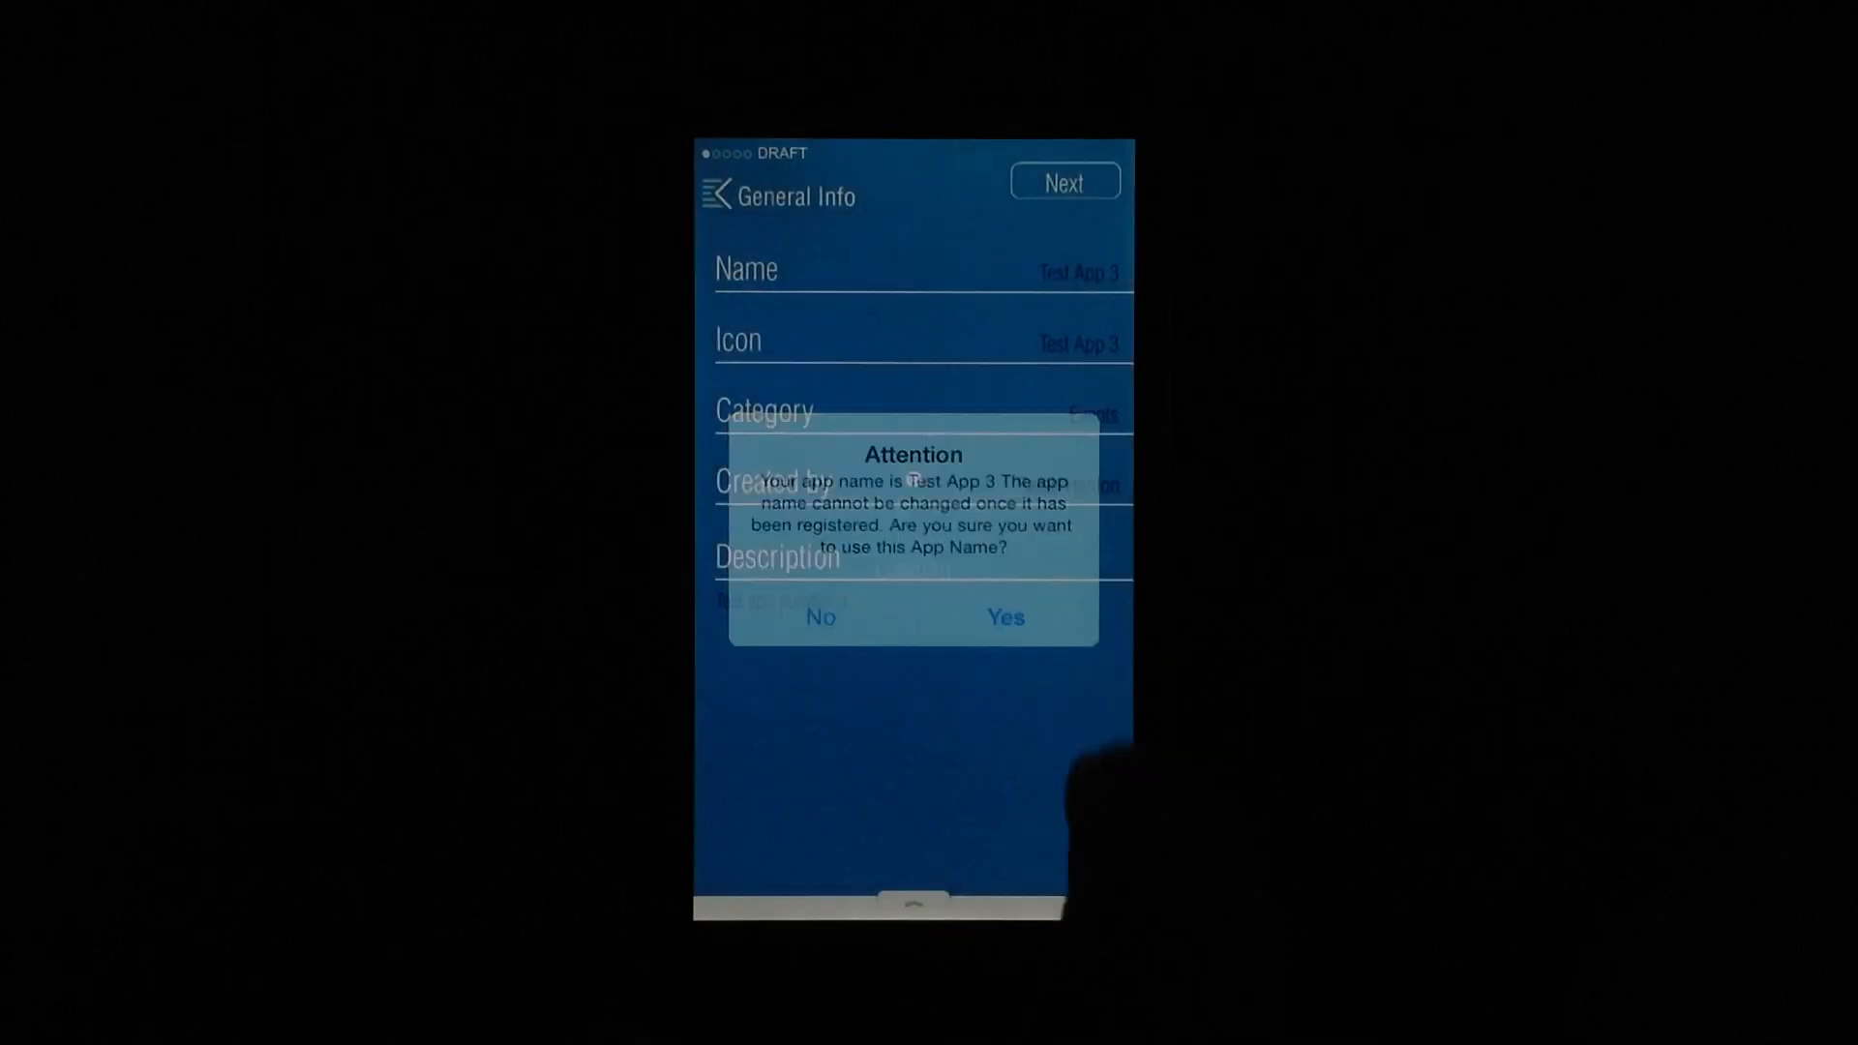
# - Confirm Test App 3 as the permanent app name, reaching the Icon & Splash Screen step
pyautogui.click(1004, 616)
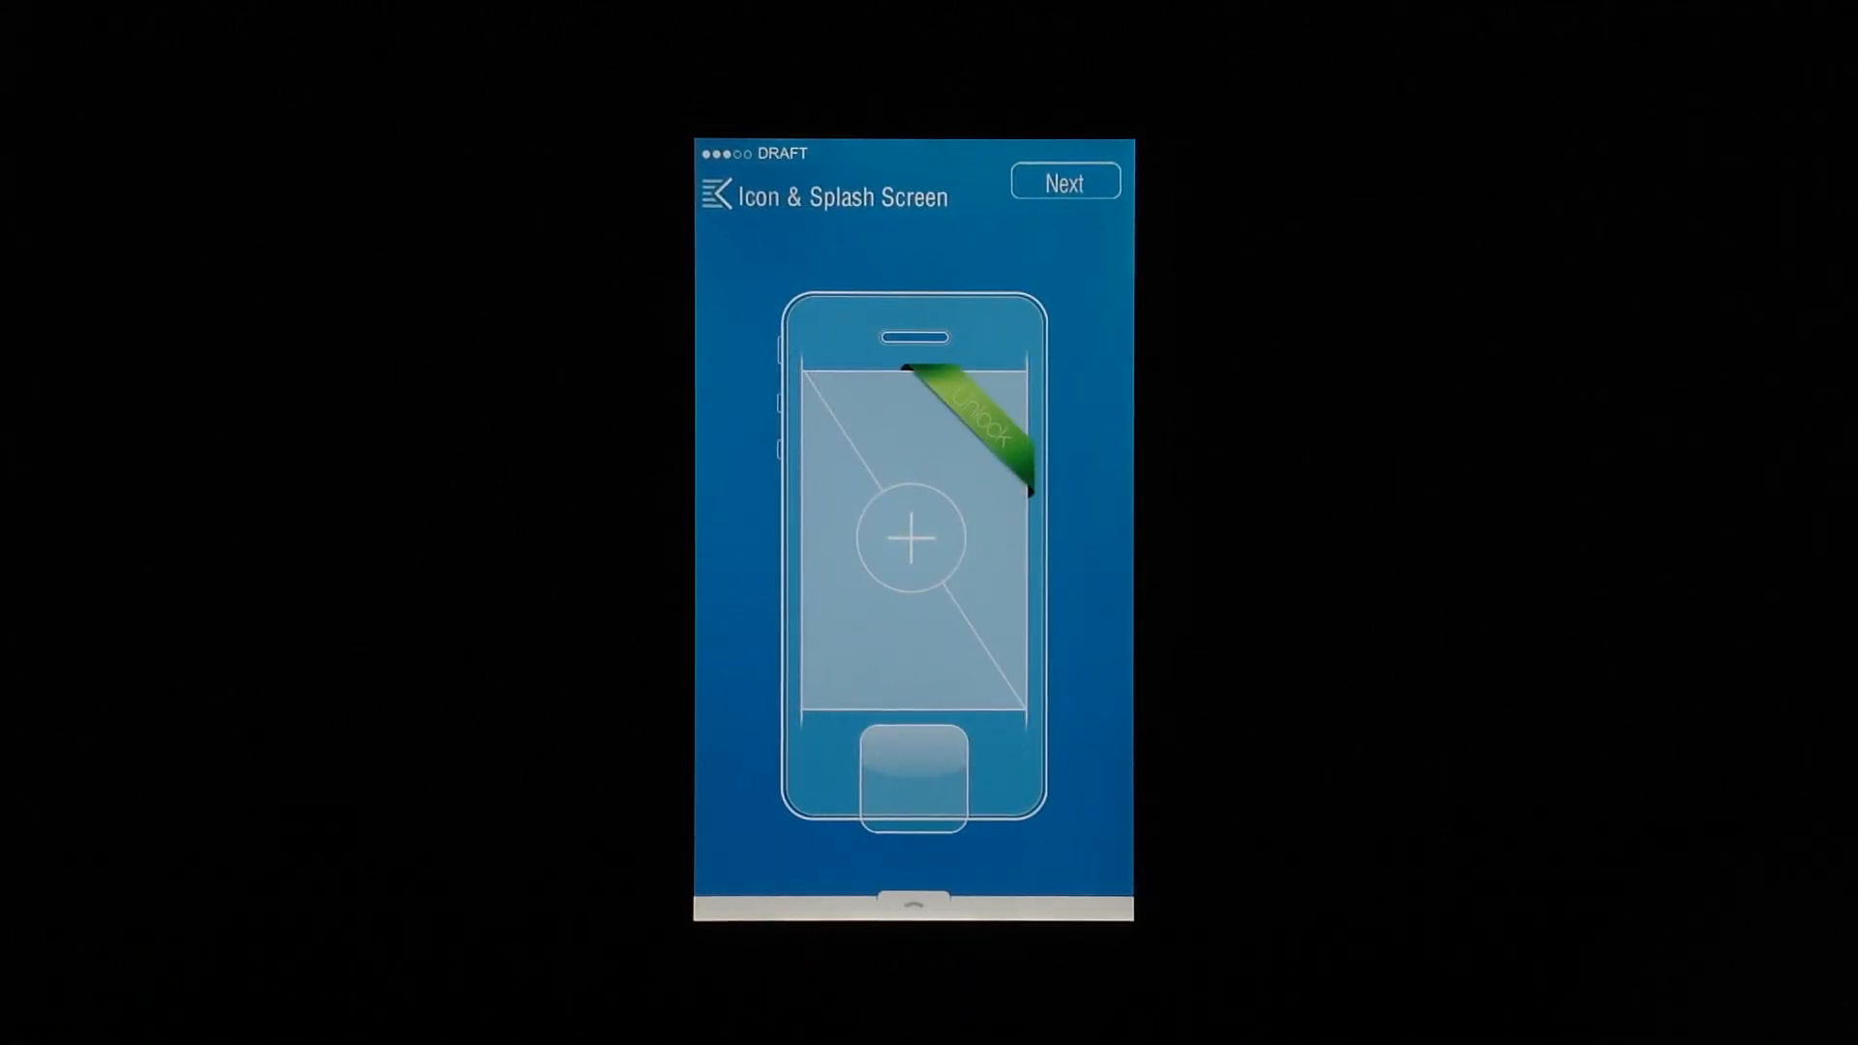
# - Skip icon and splash screen uploads and continue to the Color Scheme step
pyautogui.click(1063, 182)
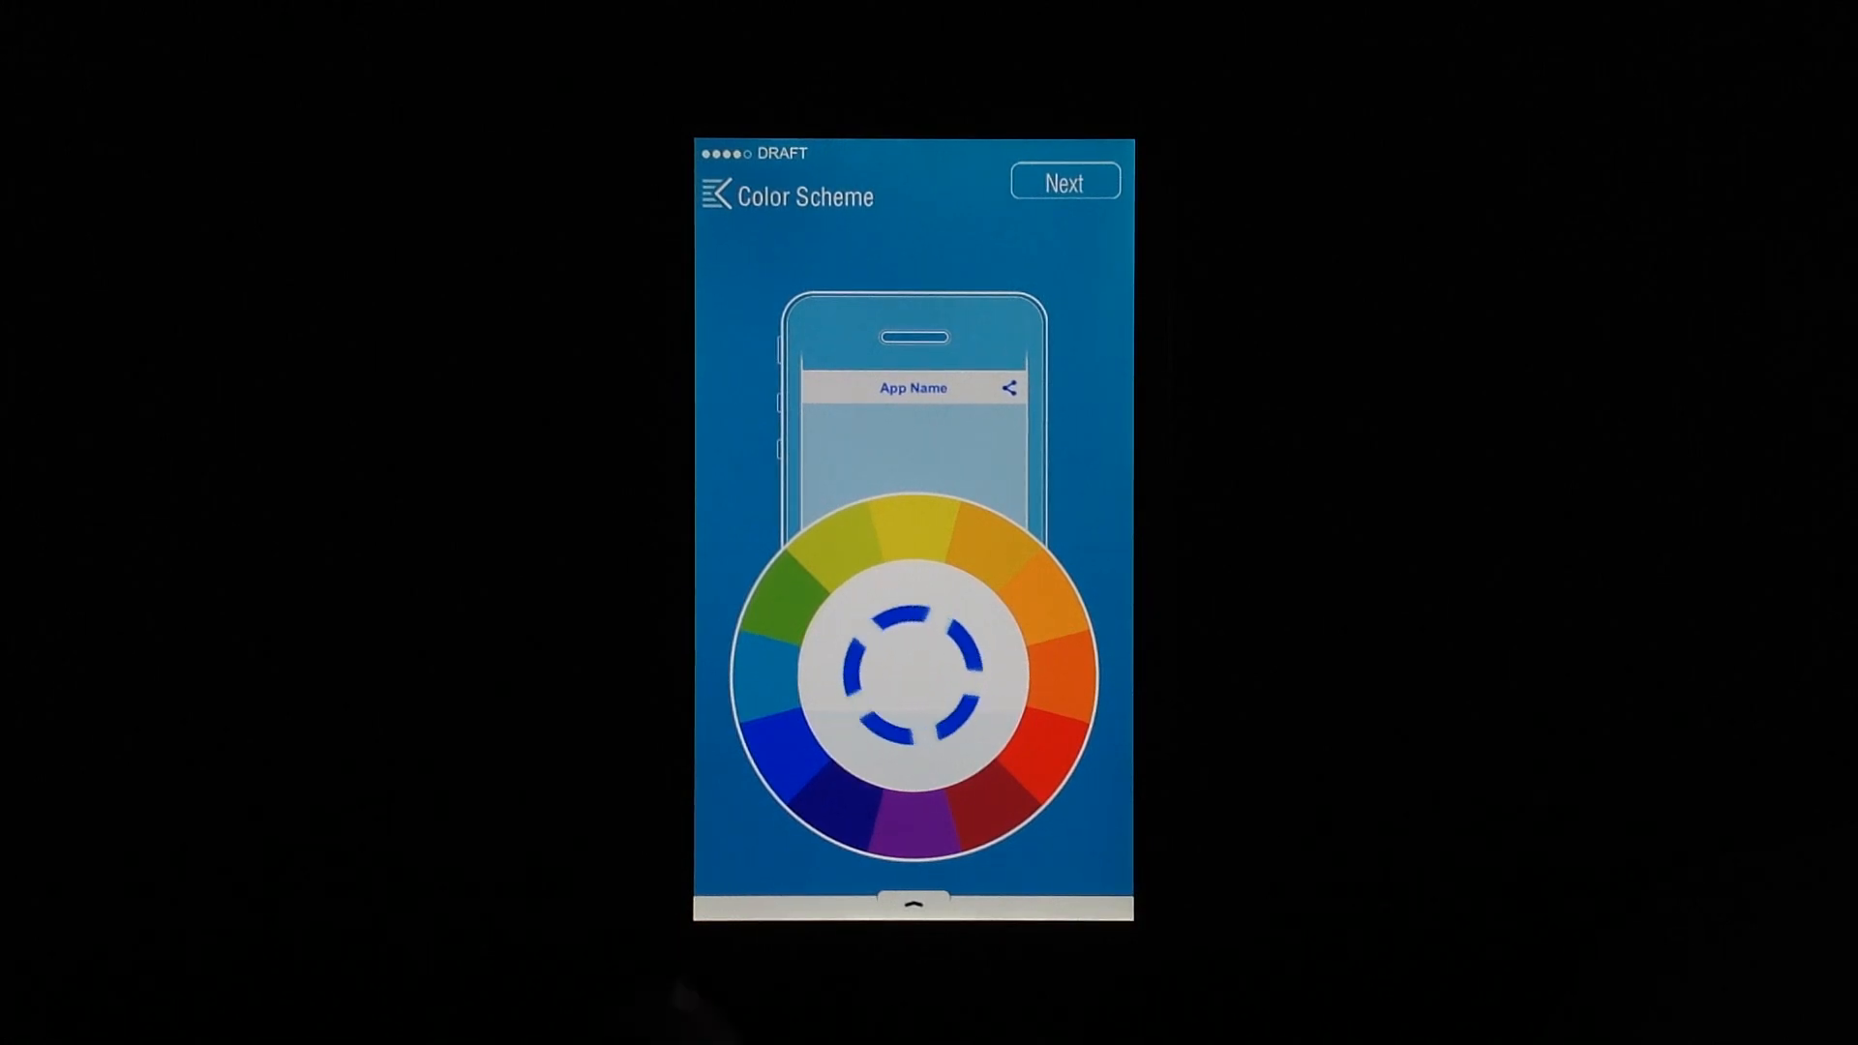
# - Accept the blue colour scheme and reach the content-type chooser for an empty slot
pyautogui.click(1062, 182)
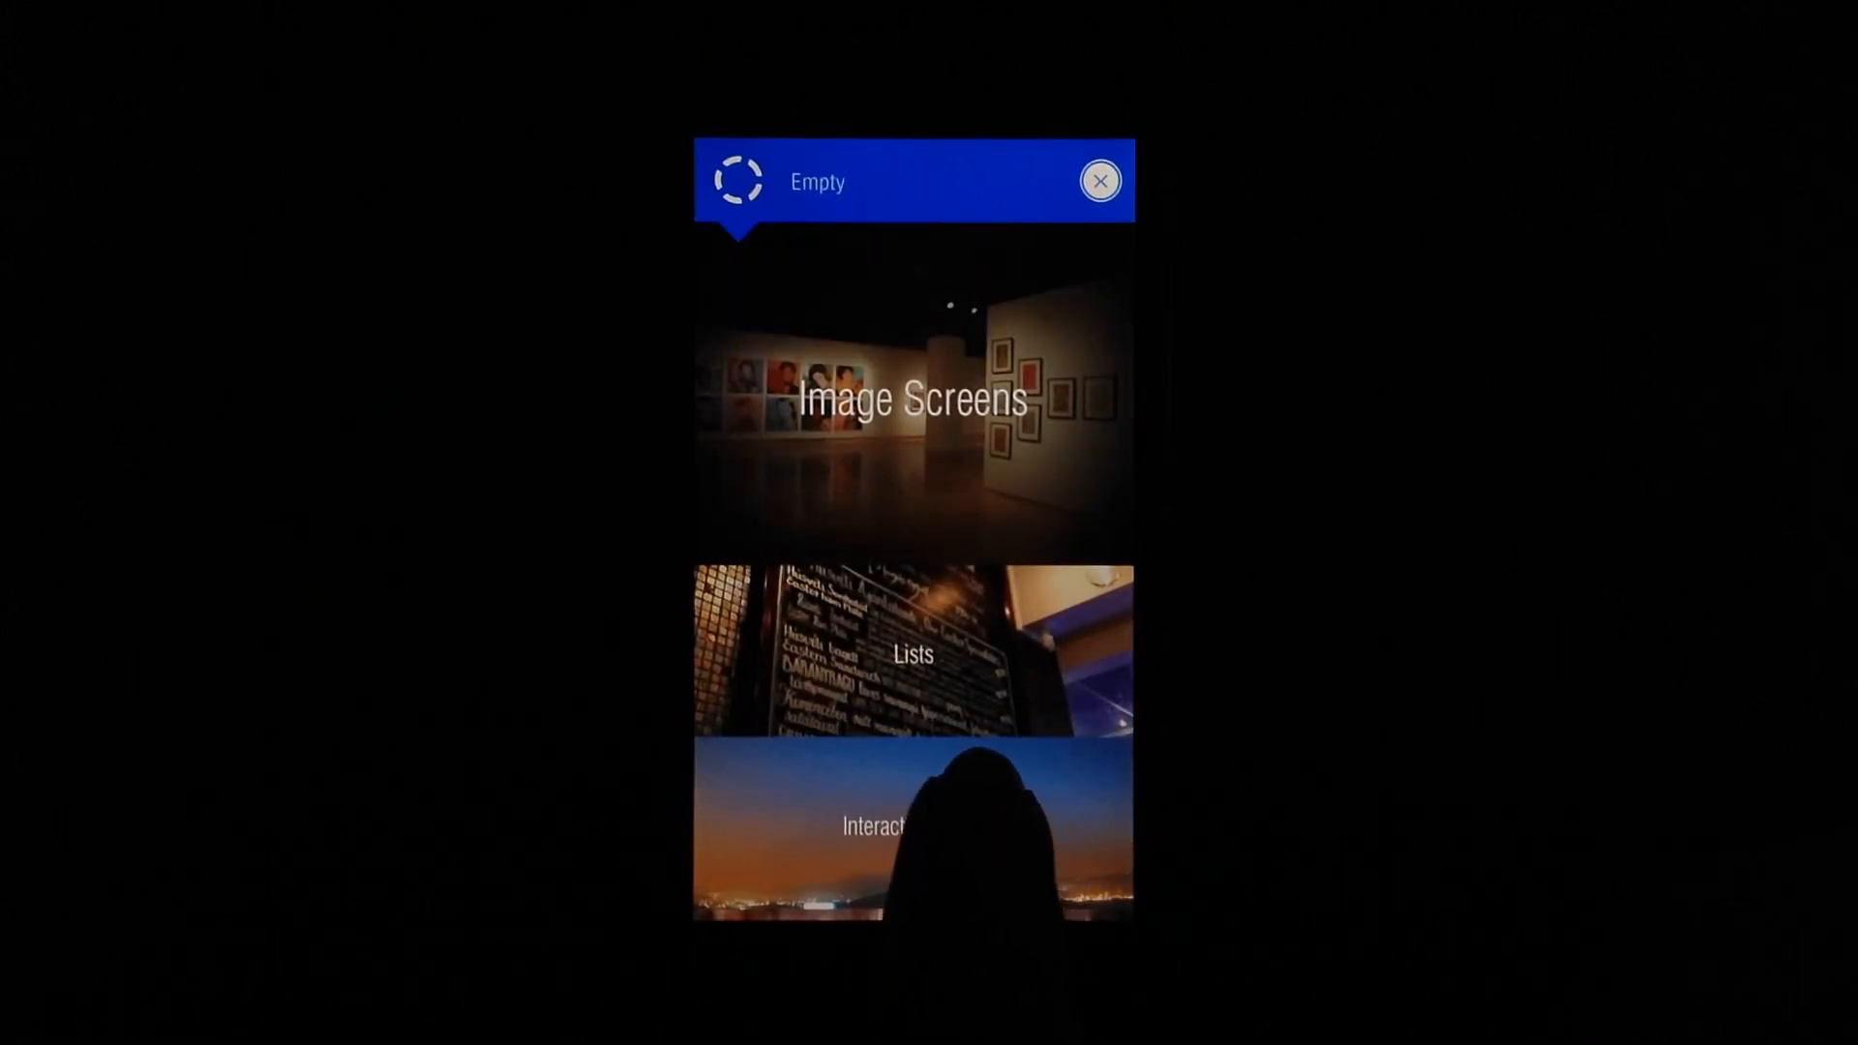
# - Pick the Interactive Maps type and name the new menu item, starting its label
pyautogui.scroll(-3)
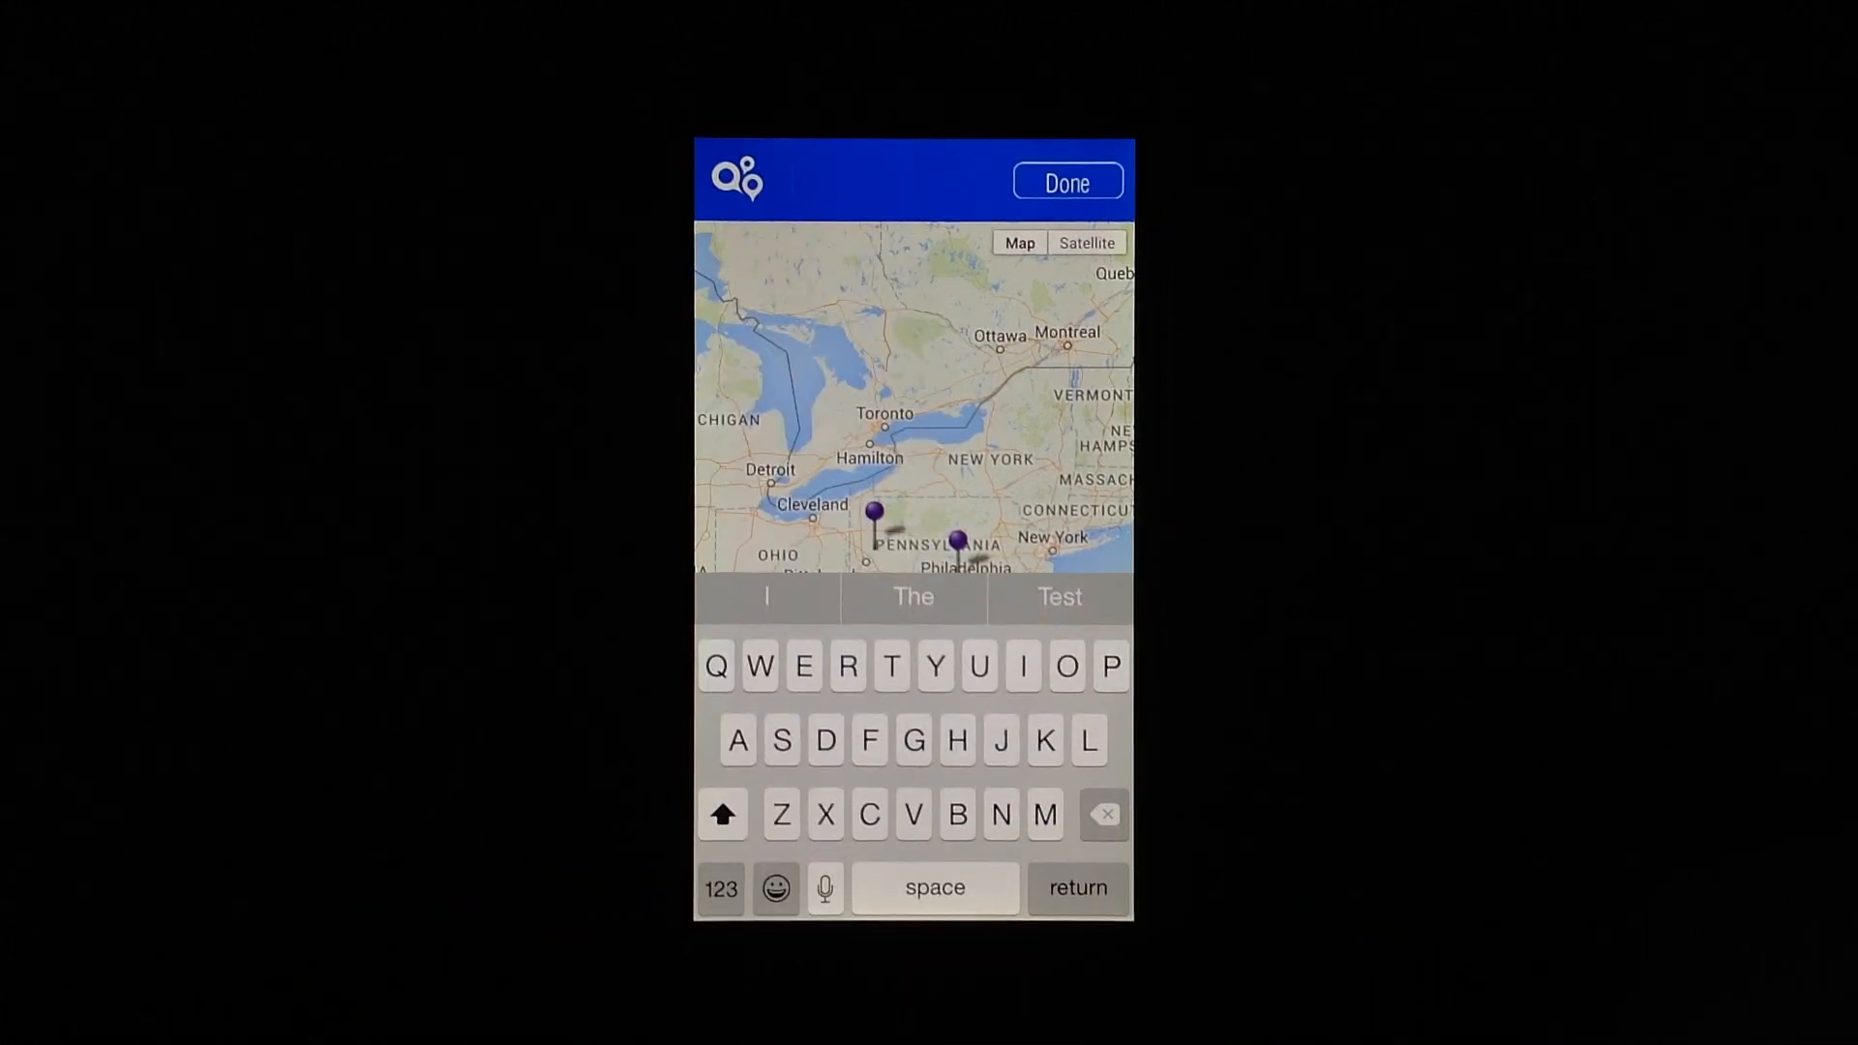
pyautogui.write('a')
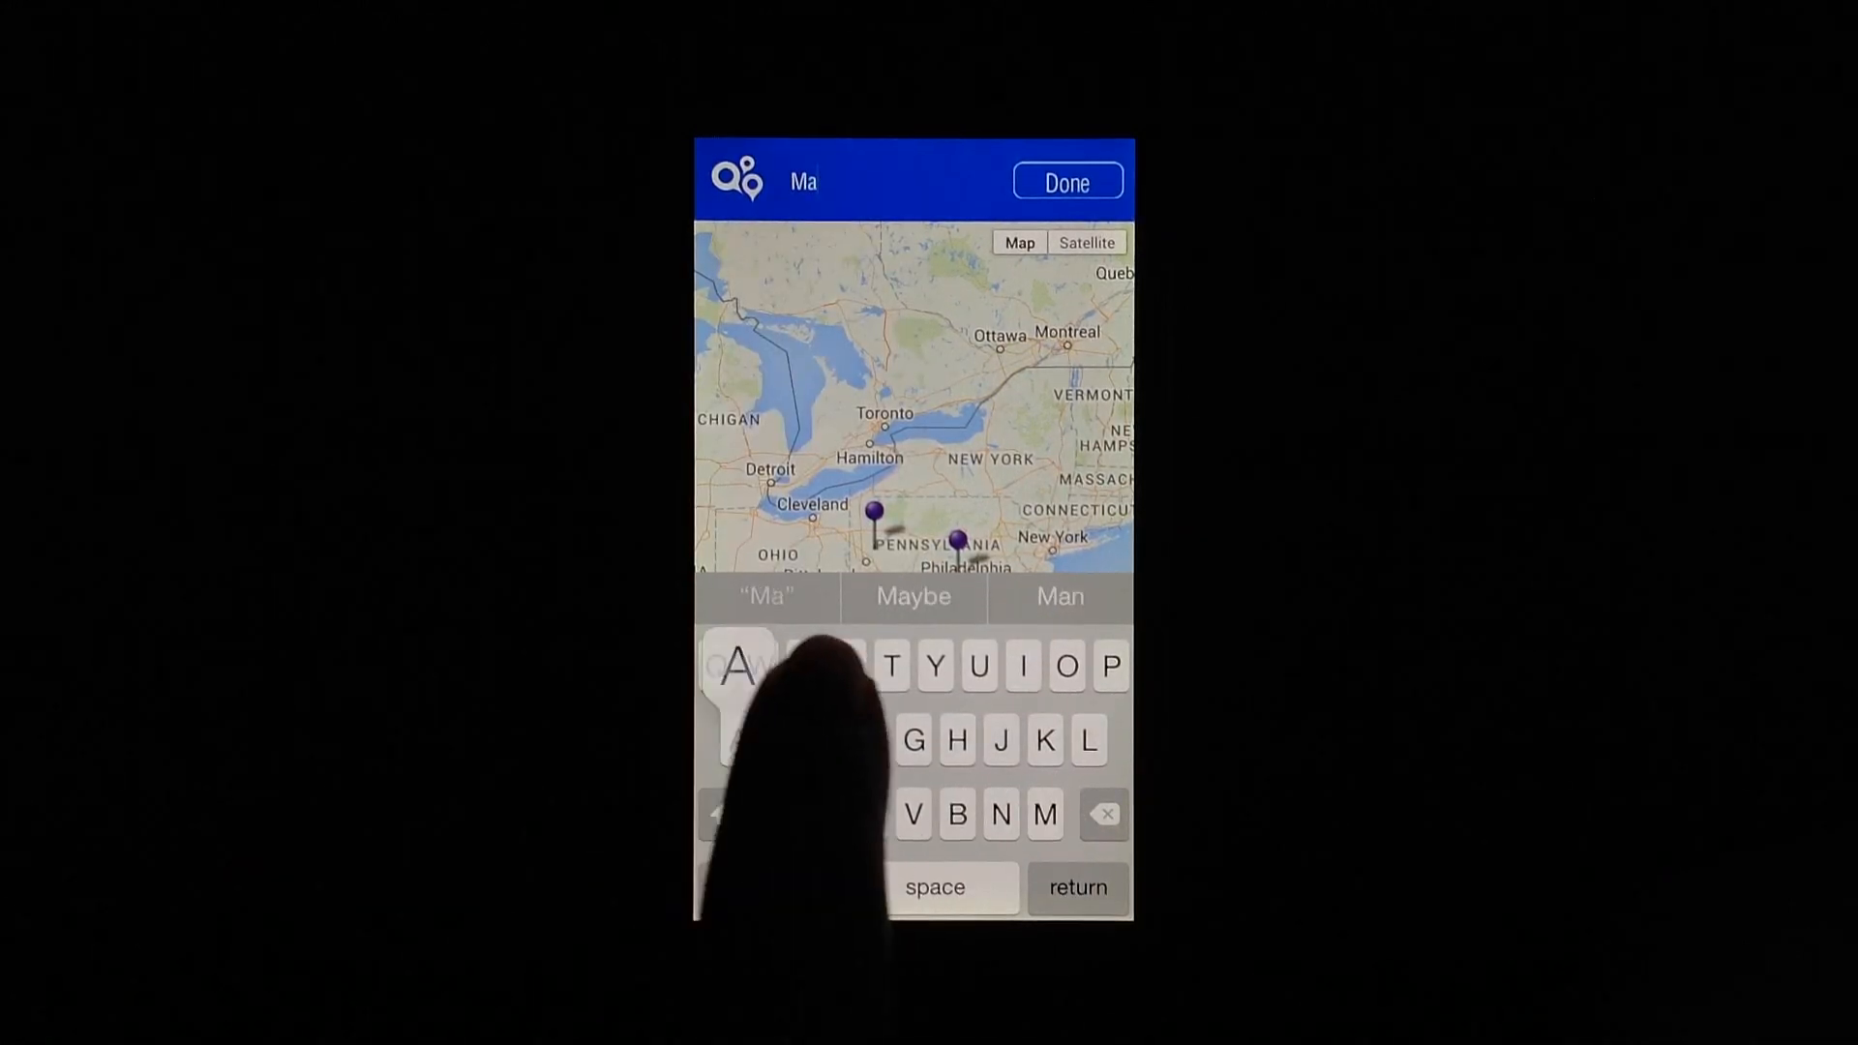
pyautogui.write('p')
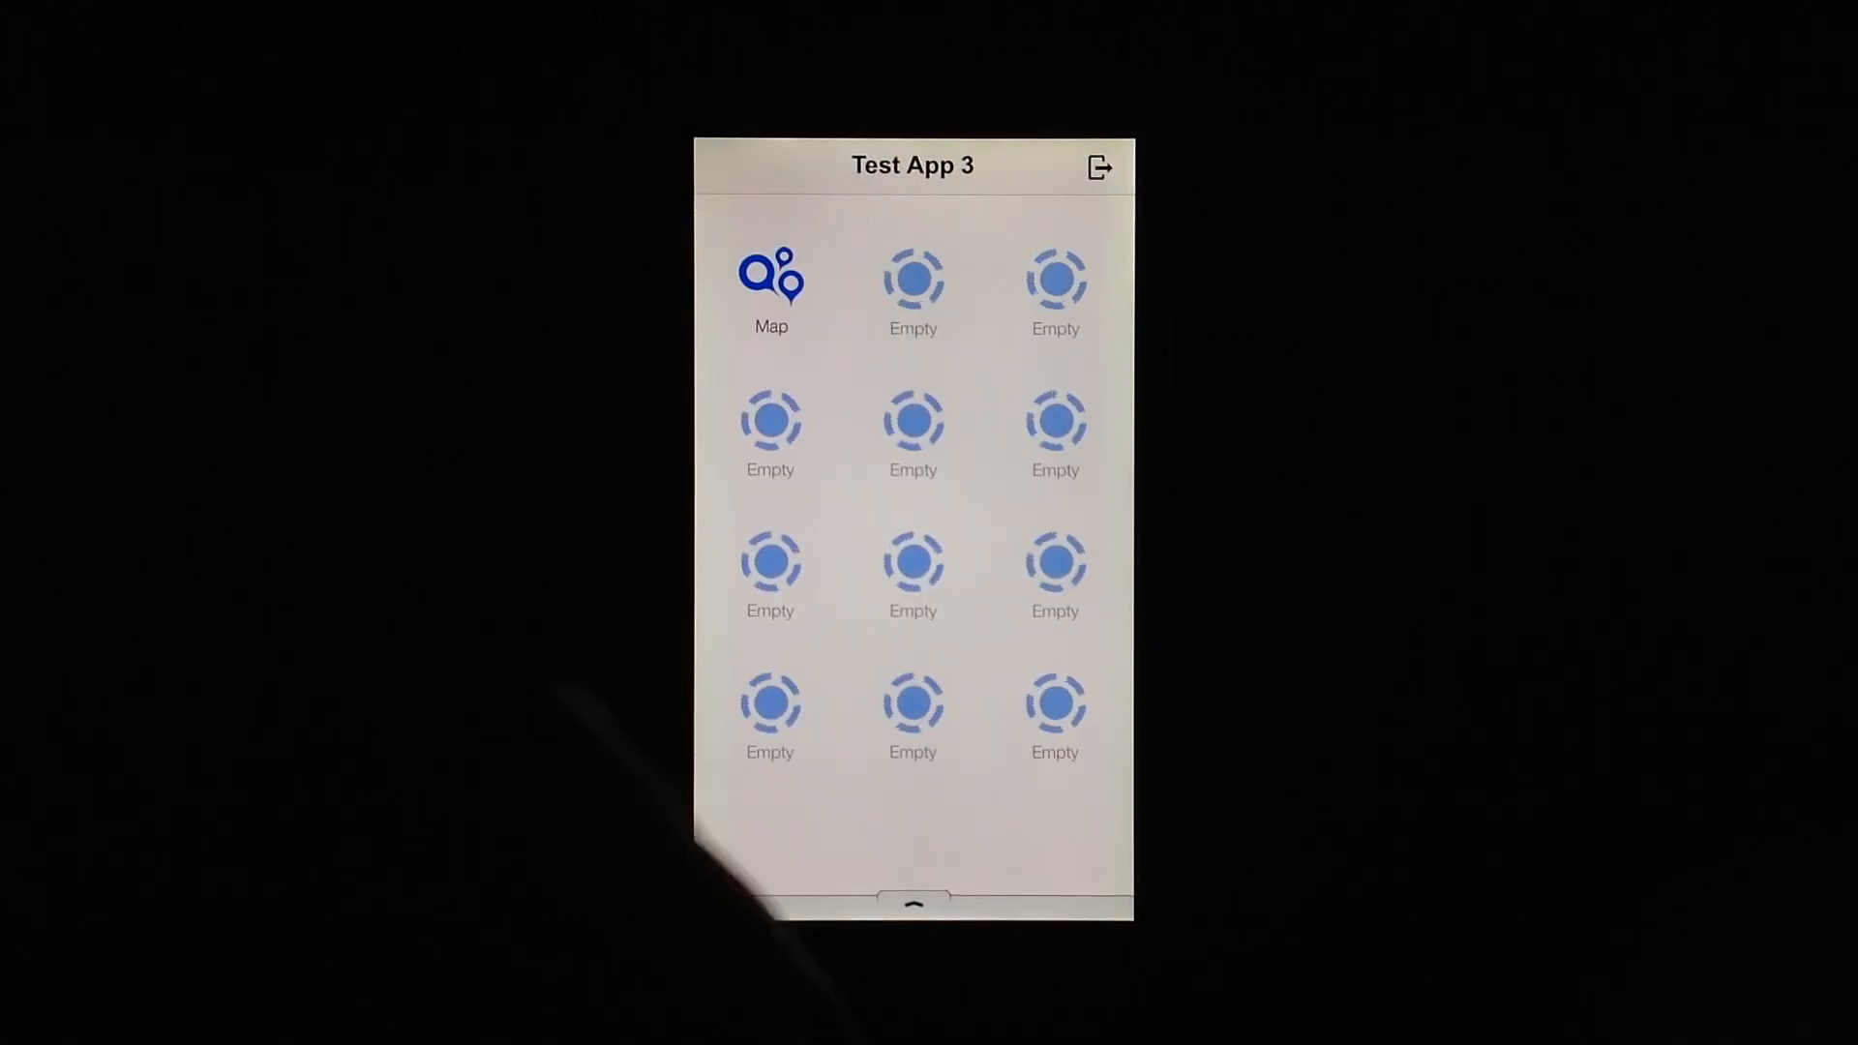
# - Inspect an empty slot's content choices, add nothing, and bring up the exit action sheet
pyautogui.click(768, 279)
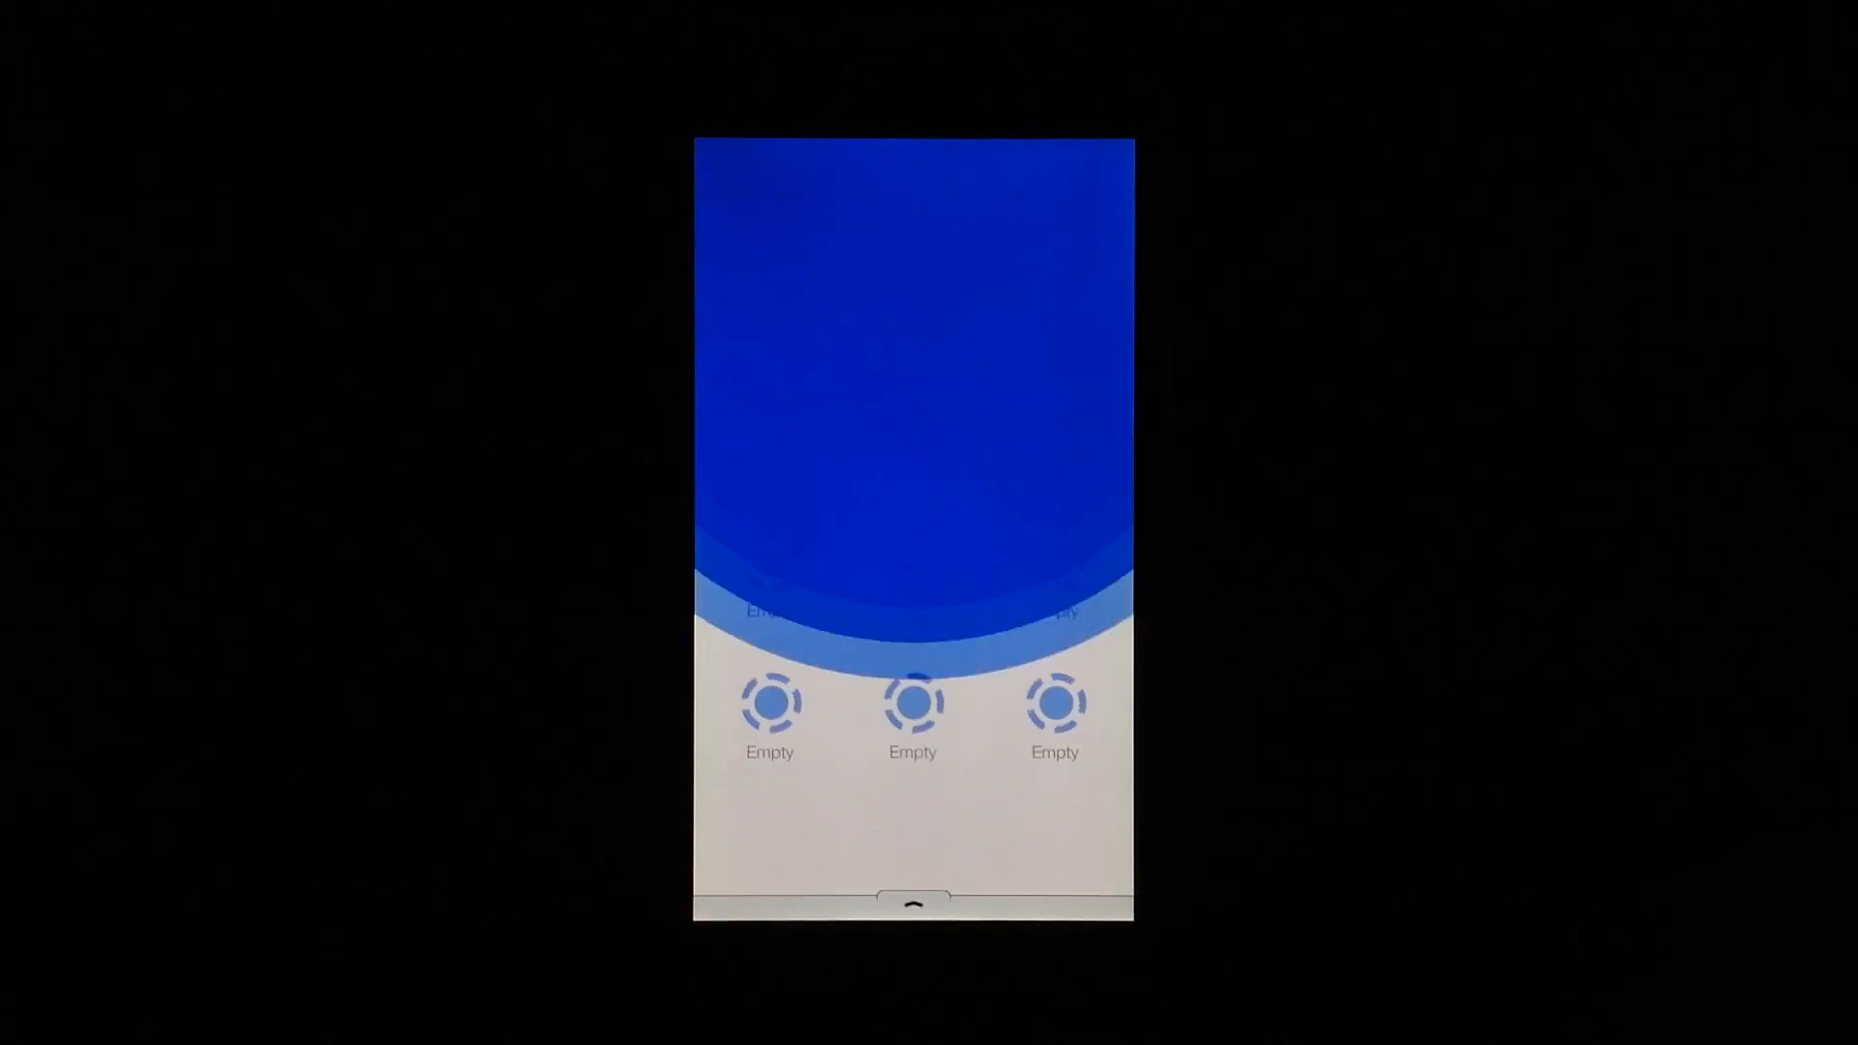
pyautogui.click(770, 702)
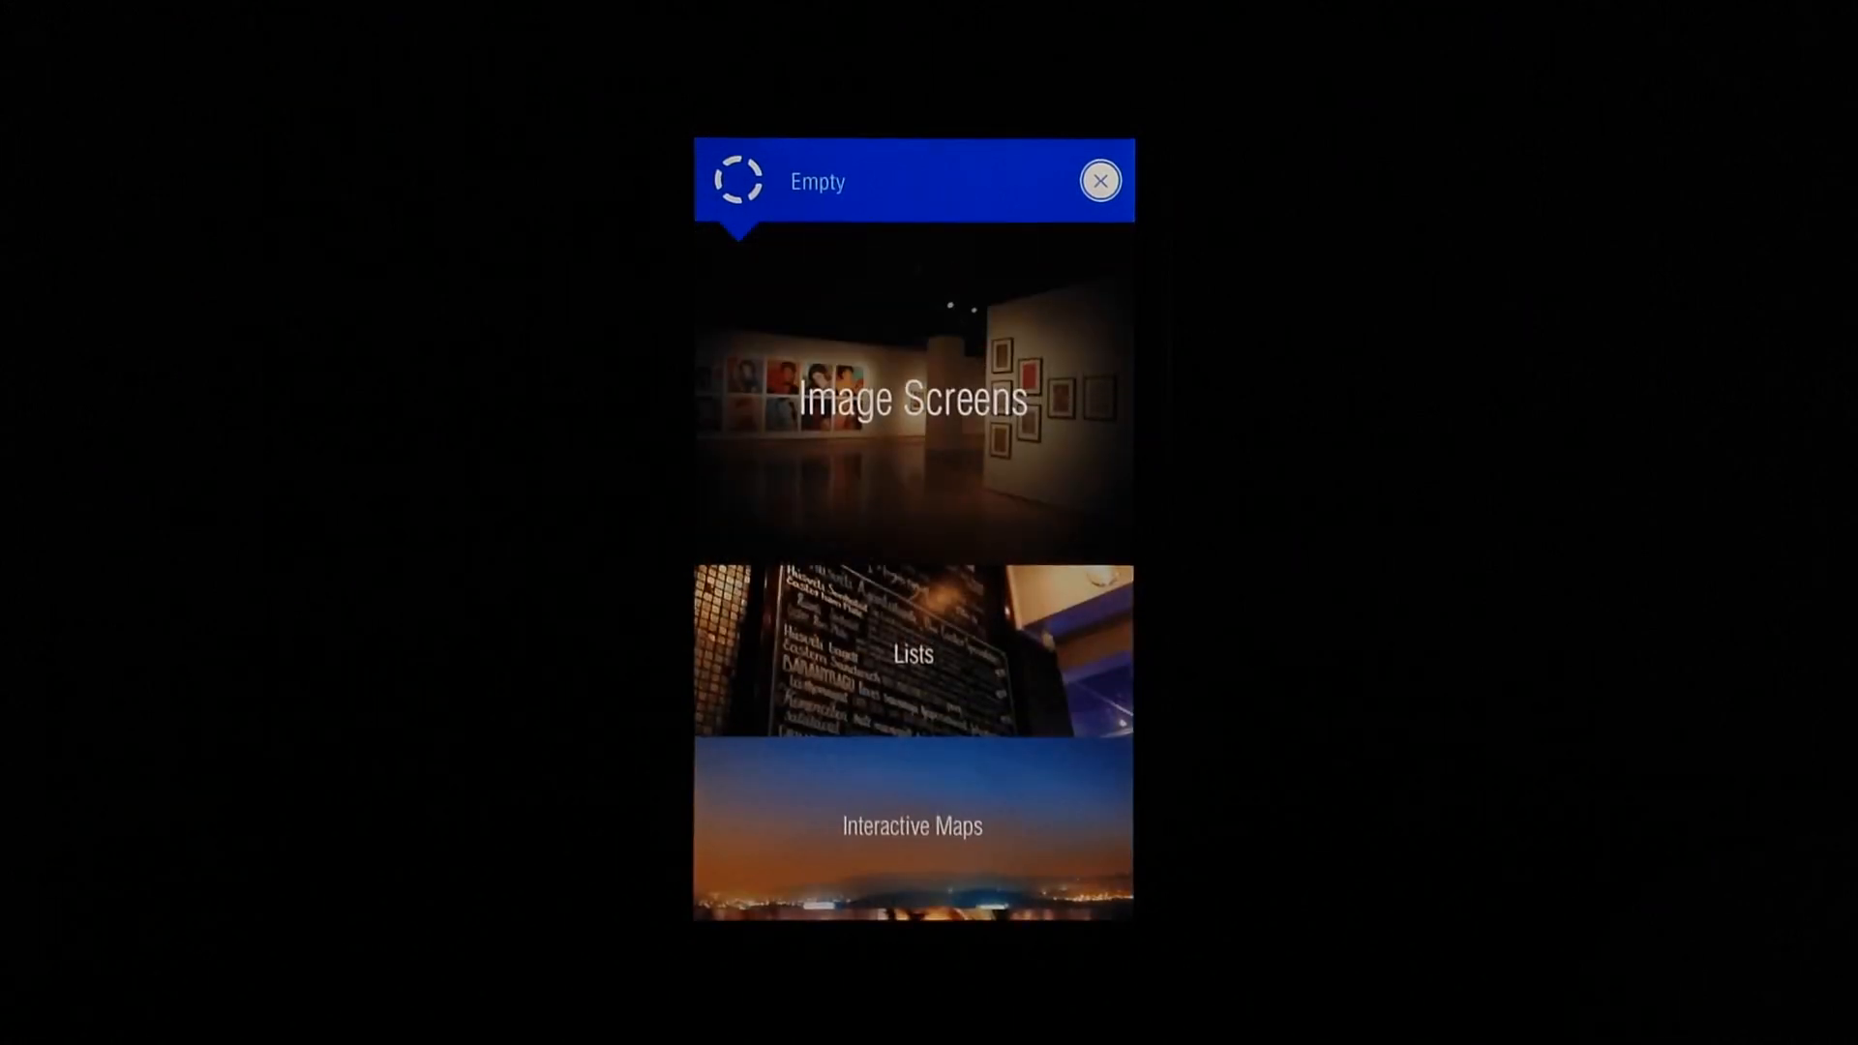
pyautogui.click(911, 397)
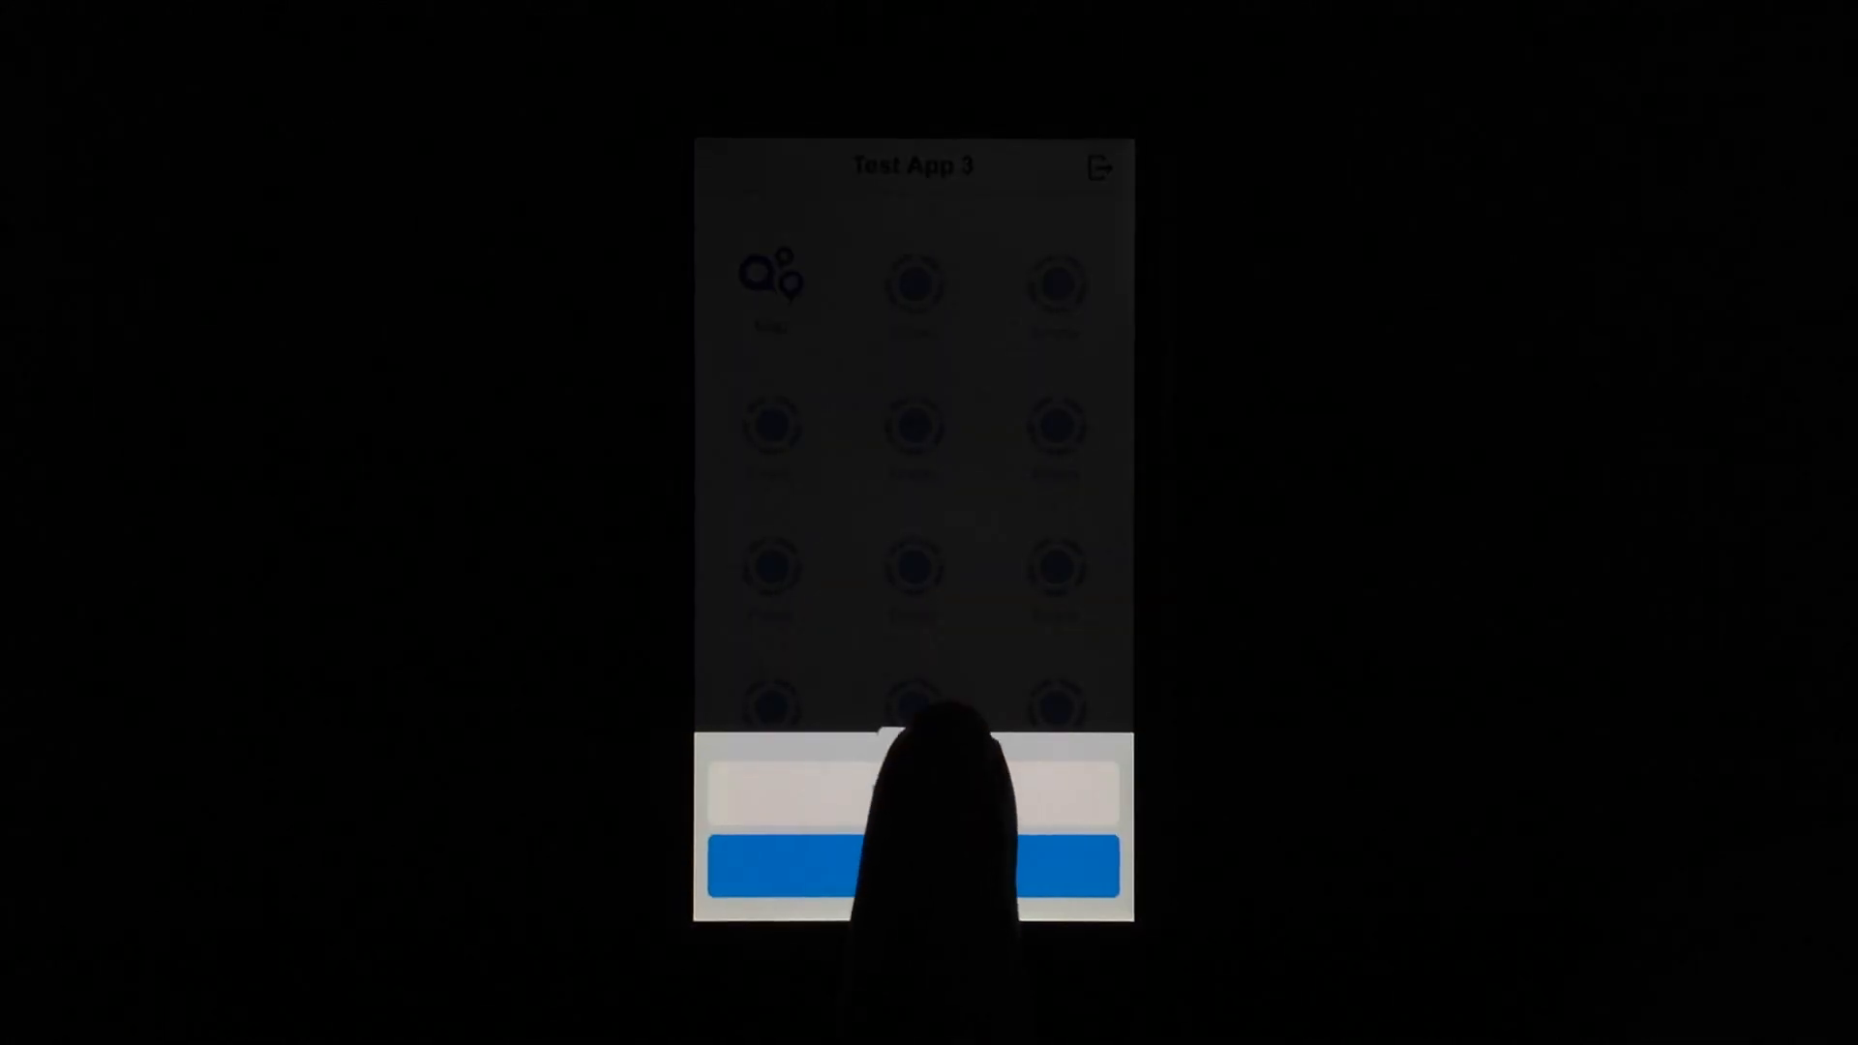
# - Launch the live preview, view the Map item's pins, and return to the home grid
pyautogui.click(912, 863)
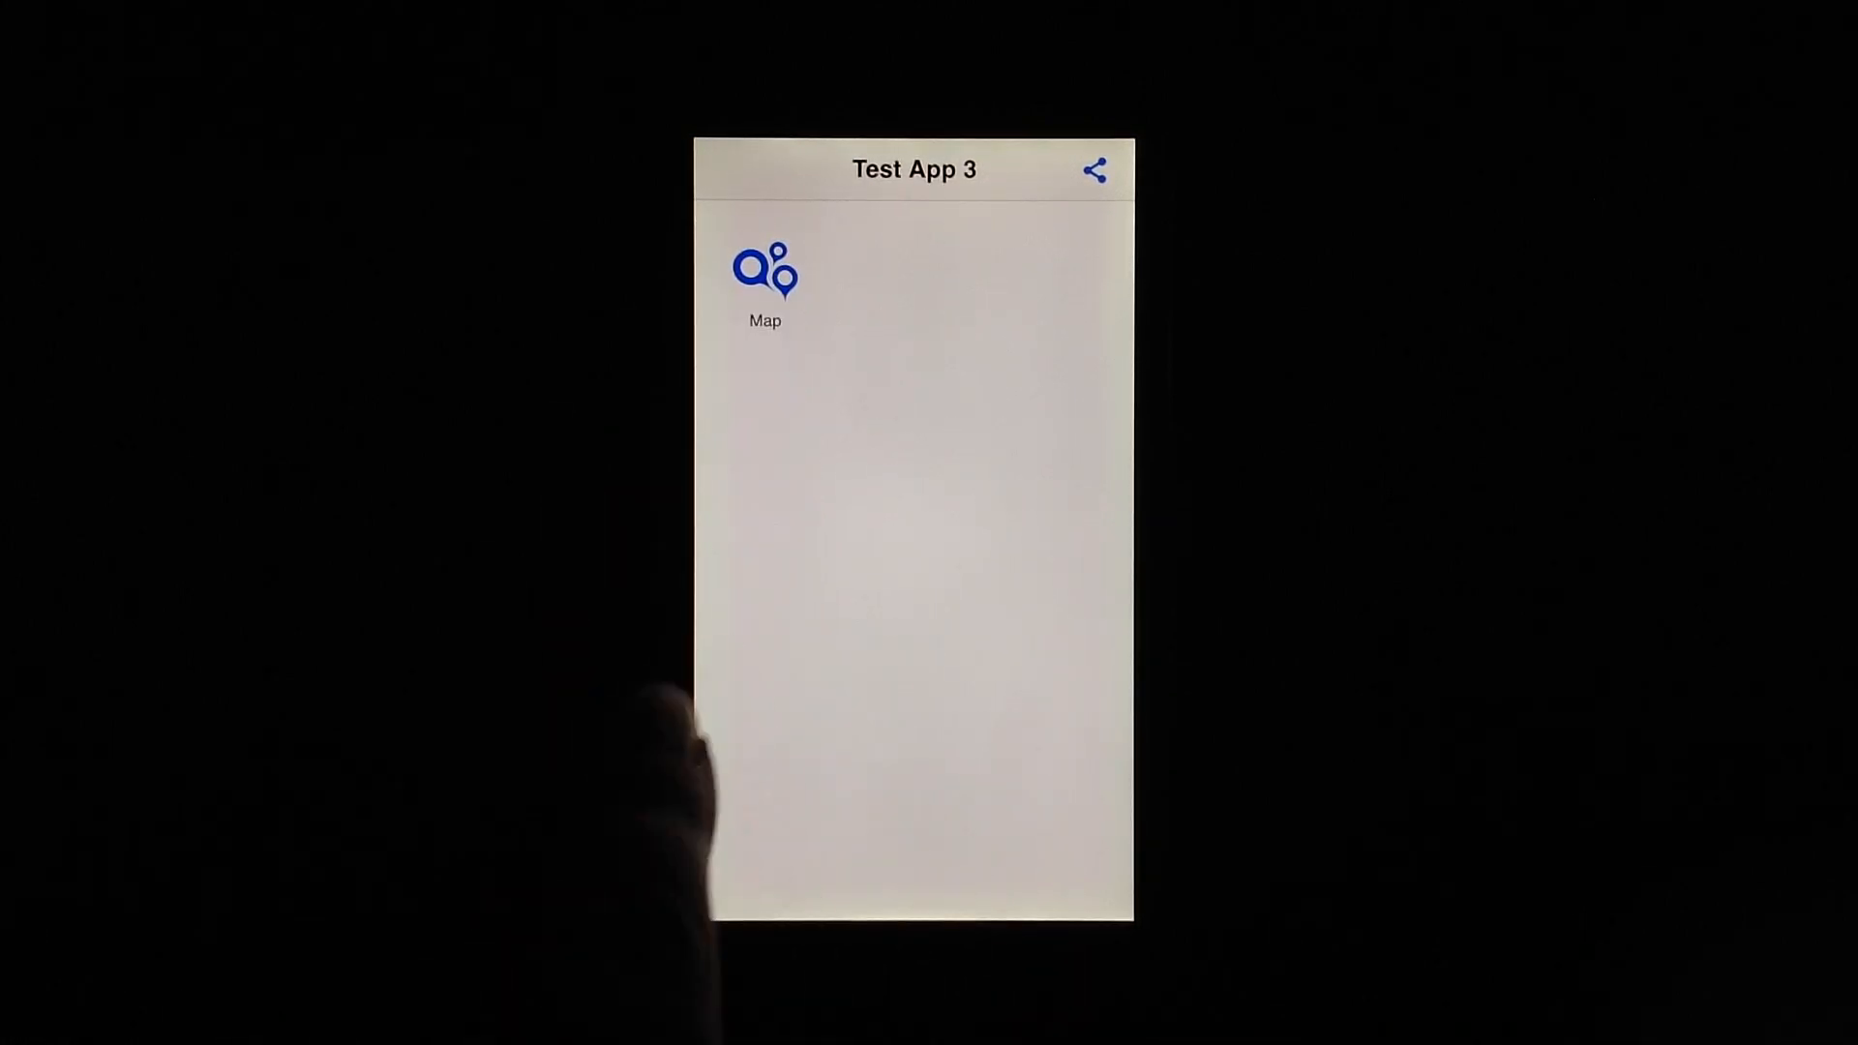
pyautogui.click(765, 272)
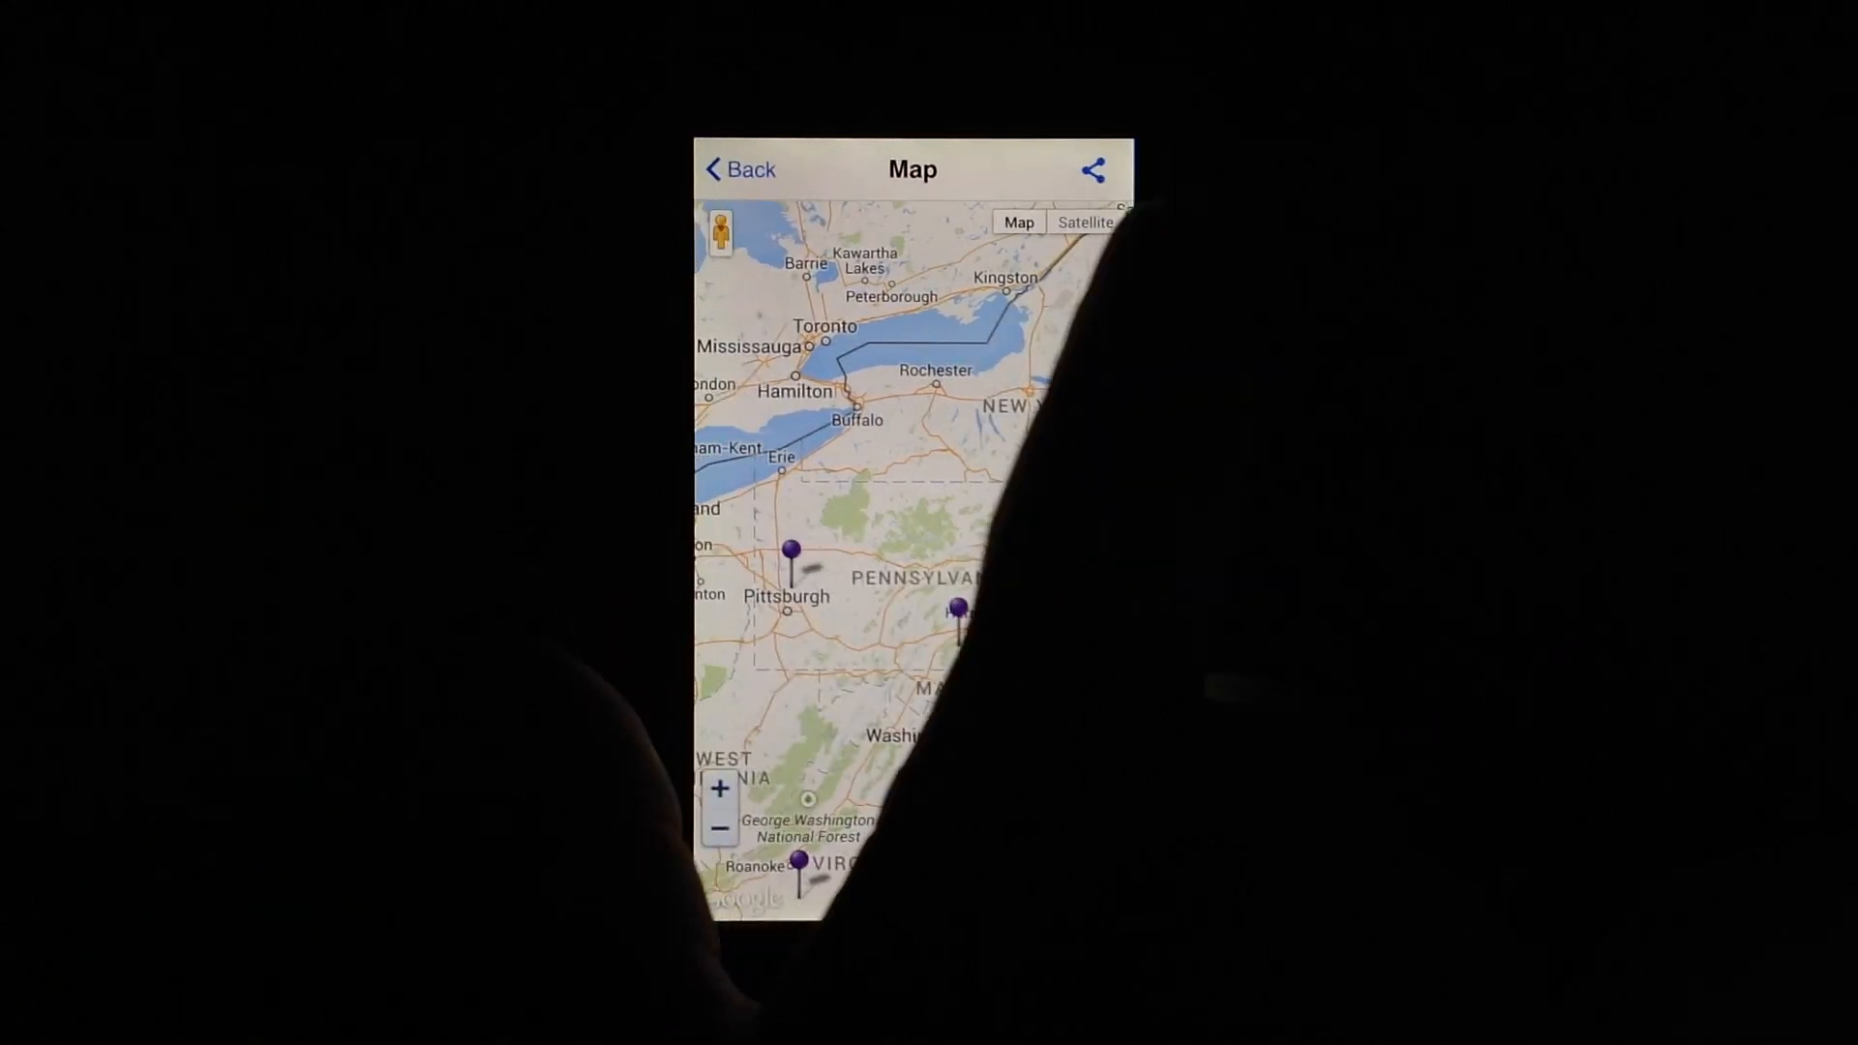
pyautogui.click(739, 168)
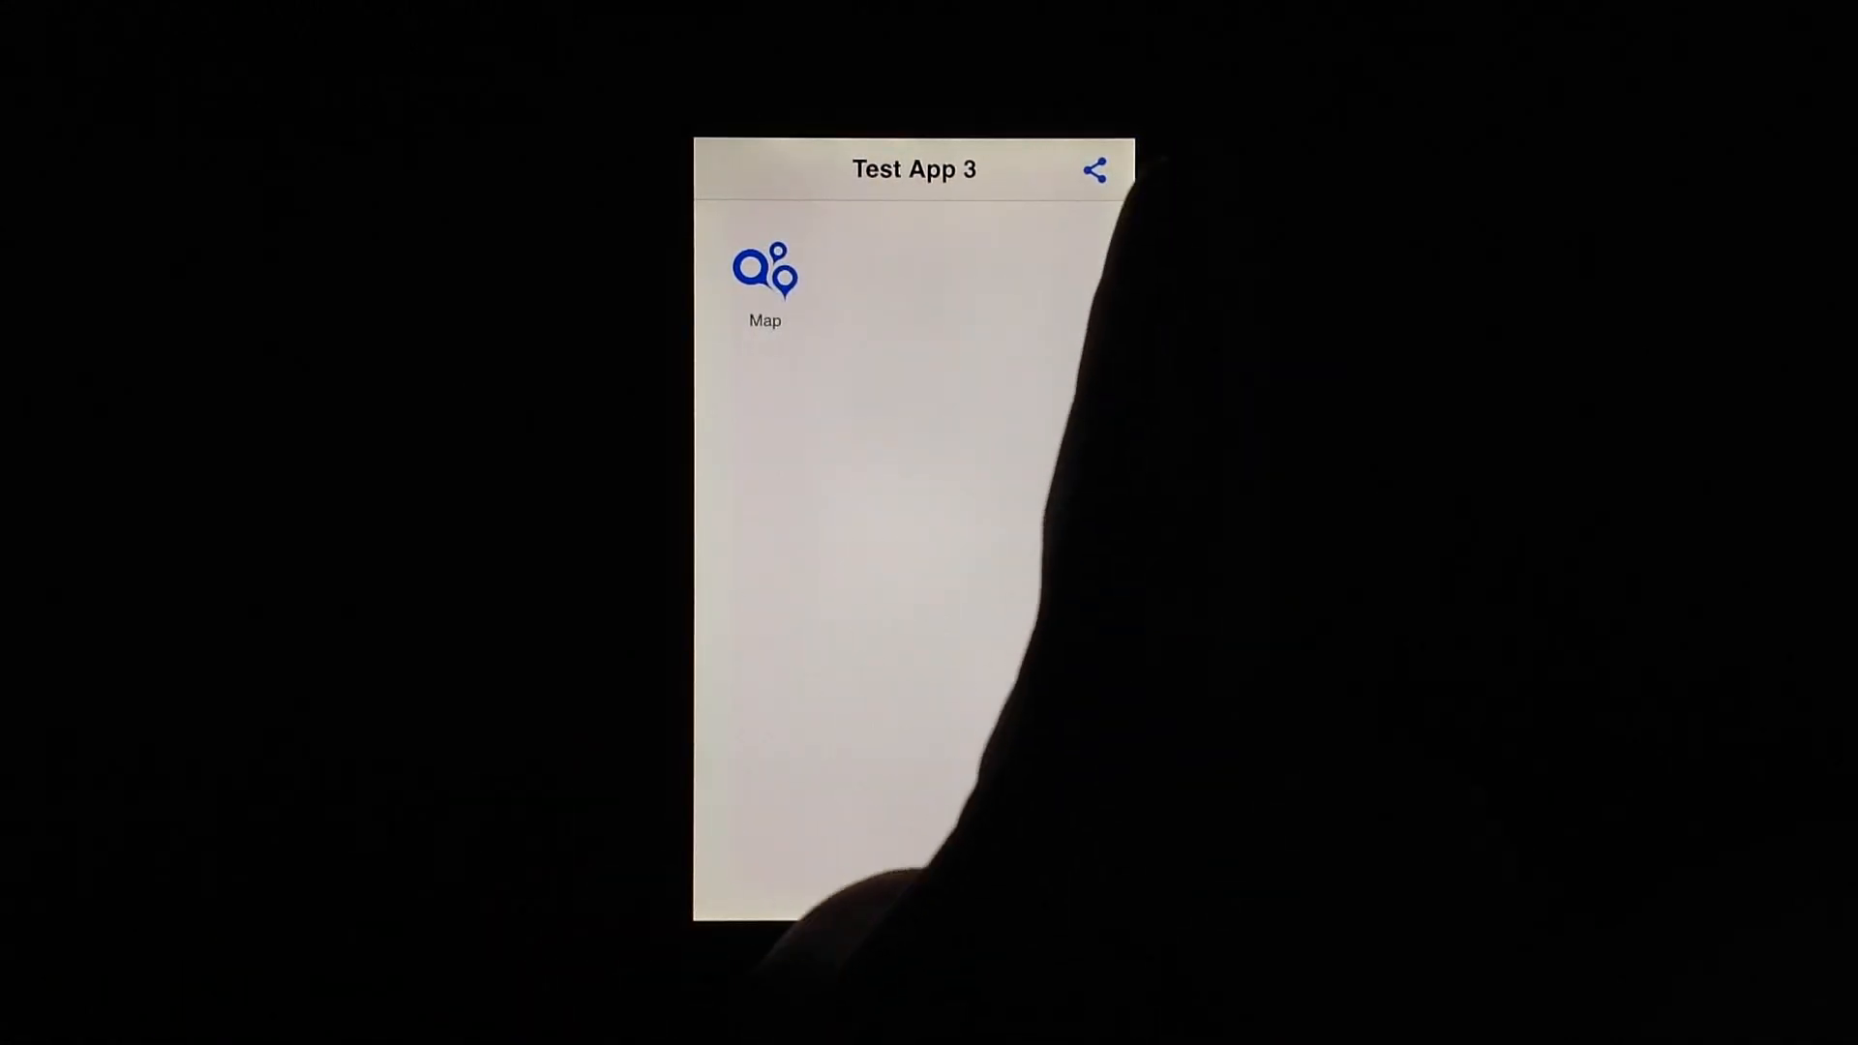